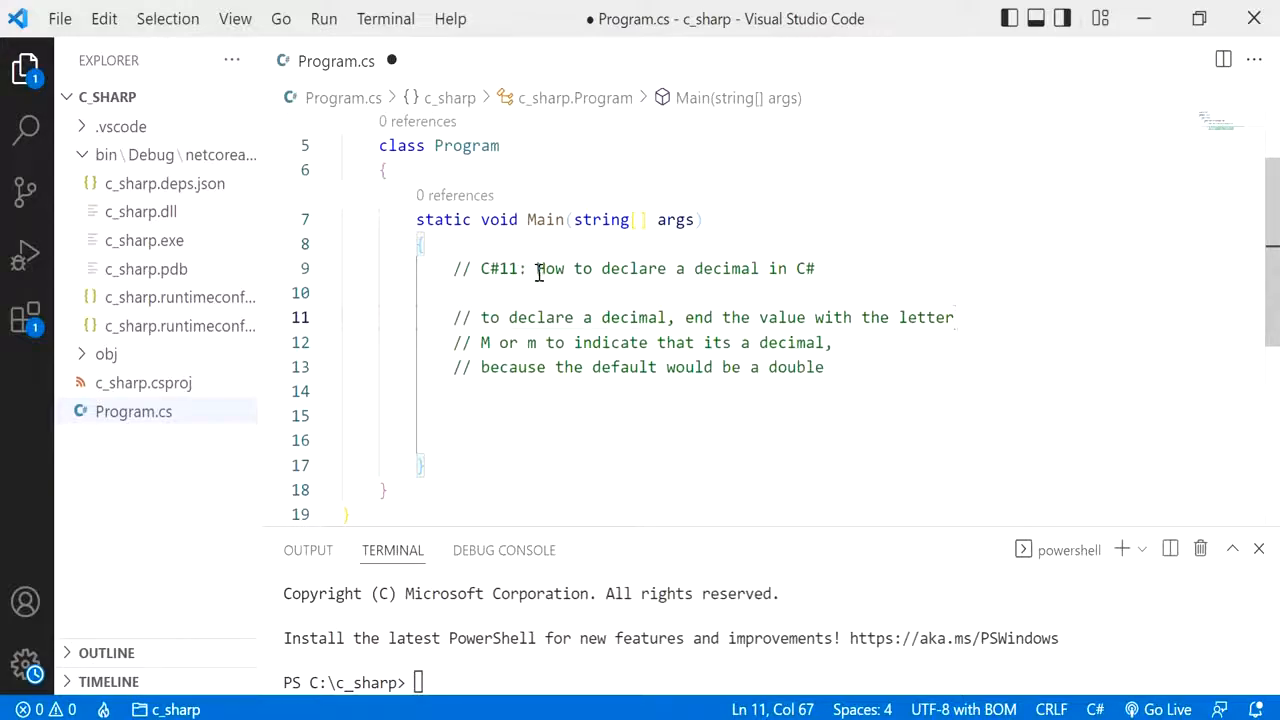
- Write decimal amount = 123.123; on empty line 14 below the 'How to declare a decimal' comments
{"action": "left_click_drag", "start_coordinate": [536, 268], "coordinate": [816, 268]}
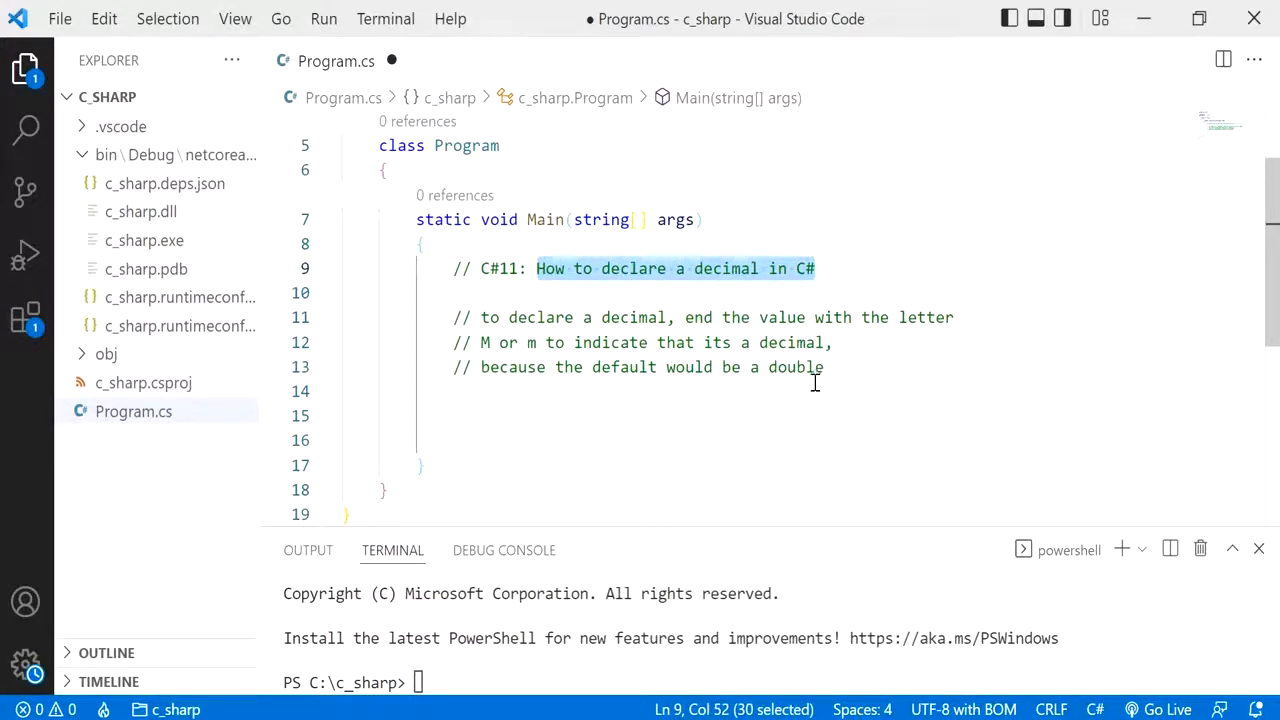
{"action": "left_click", "coordinate": [818, 390]}
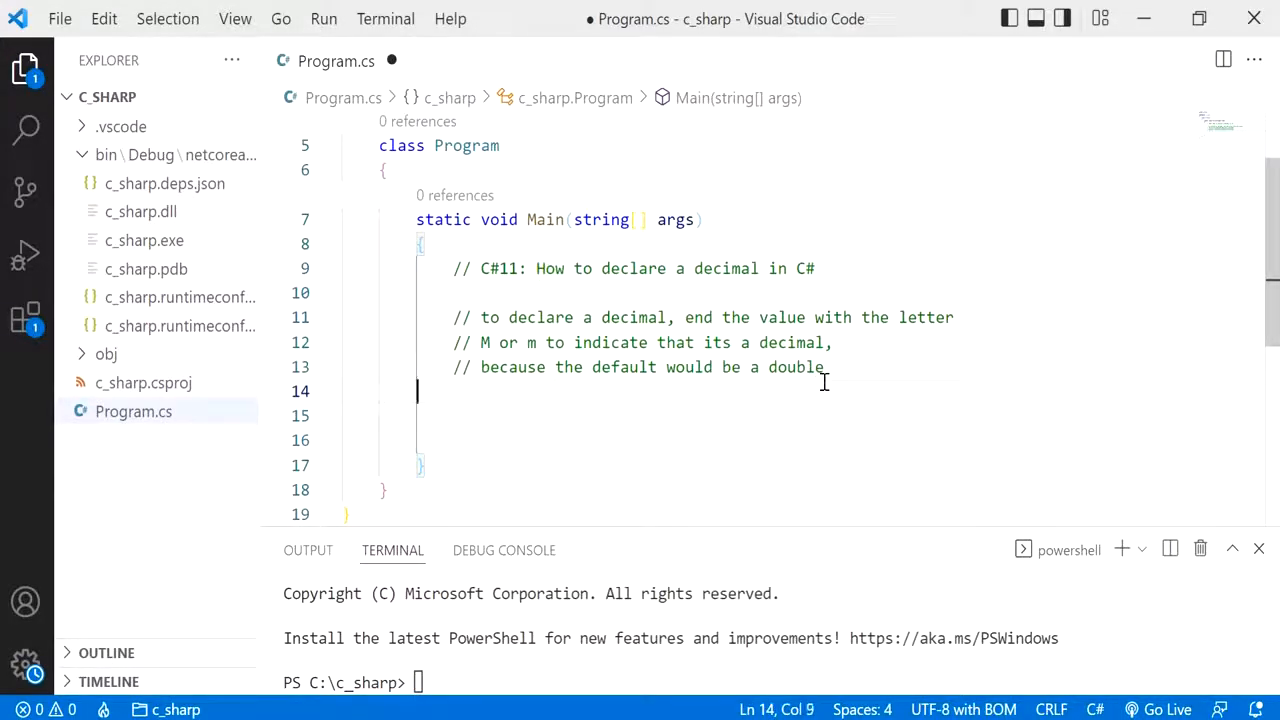
{"action": "type", "text": "decimal am"}
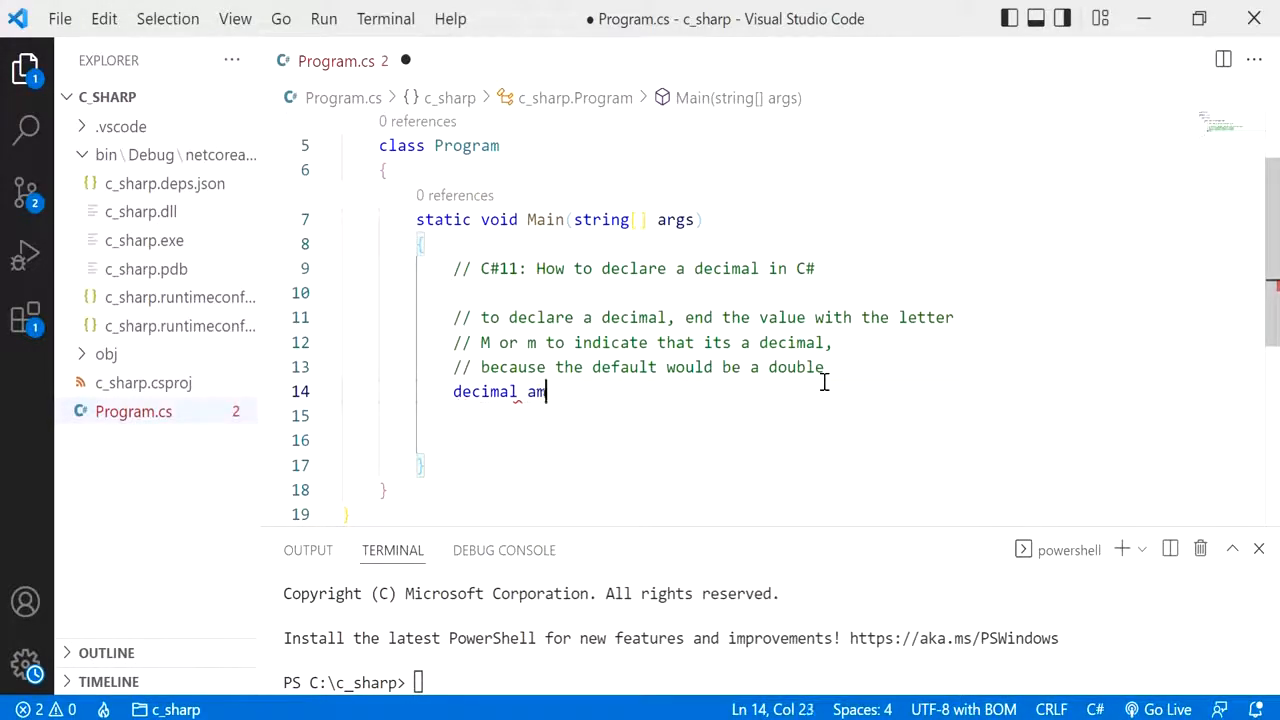
{"action": "type", "text": "ount"}
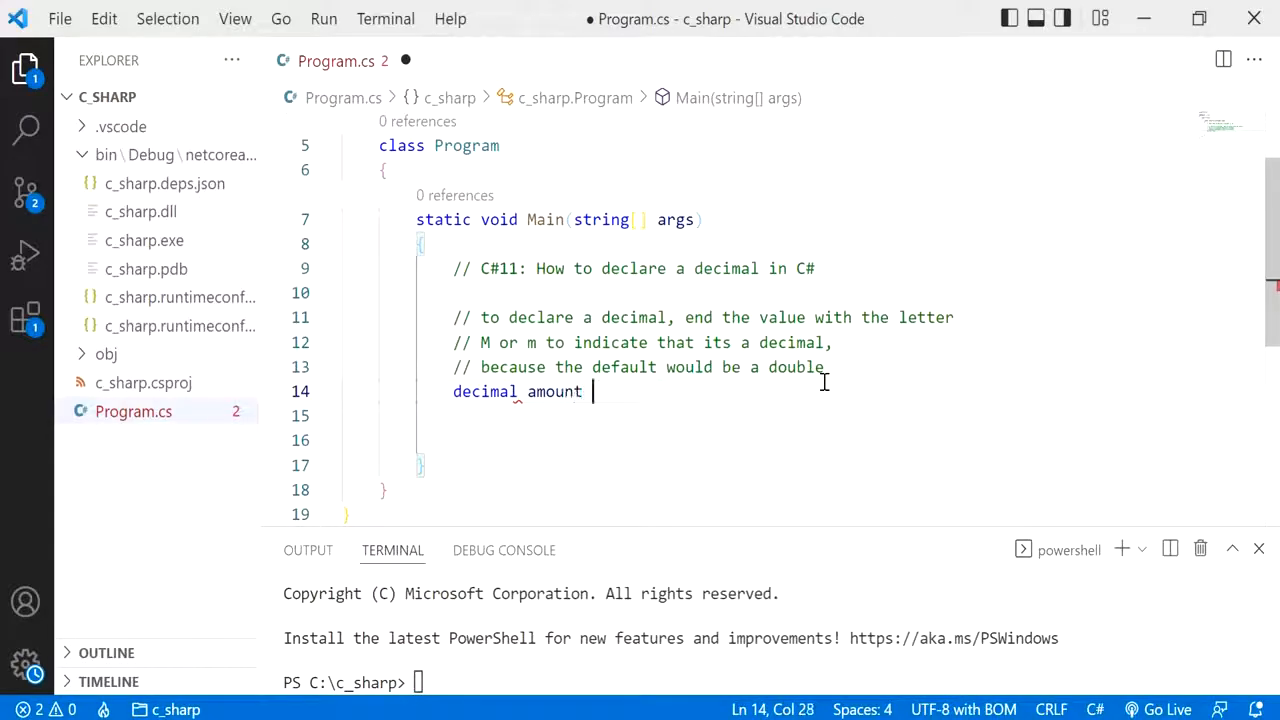
{"action": "type", "text": "= 123.123"}
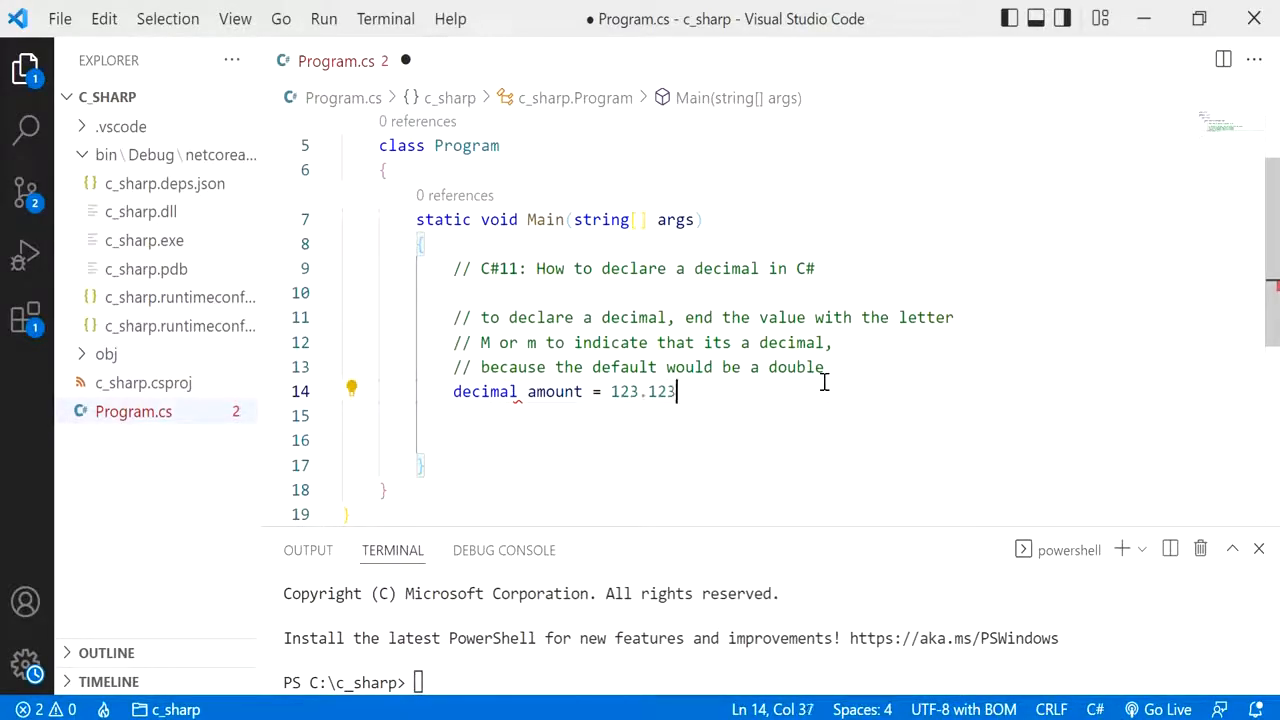
{"action": "type", "text": ";"}
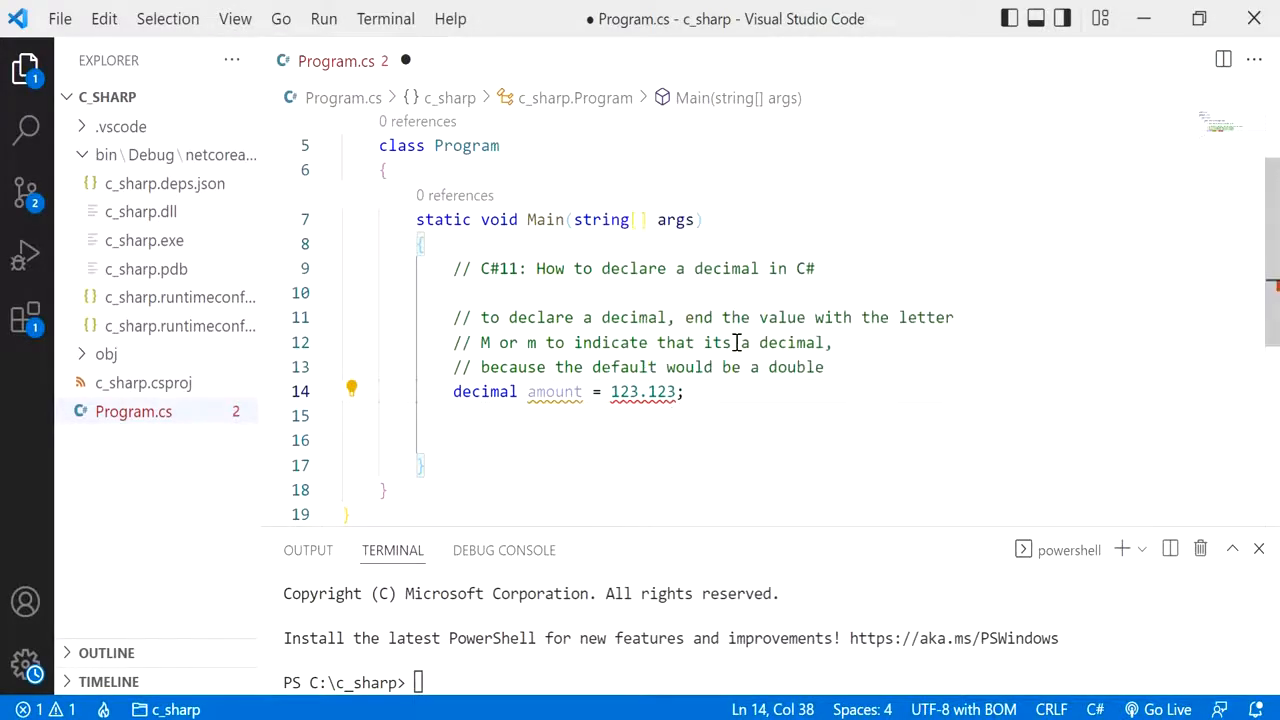
{"action": "mouse_move", "coordinate": [744, 298]}
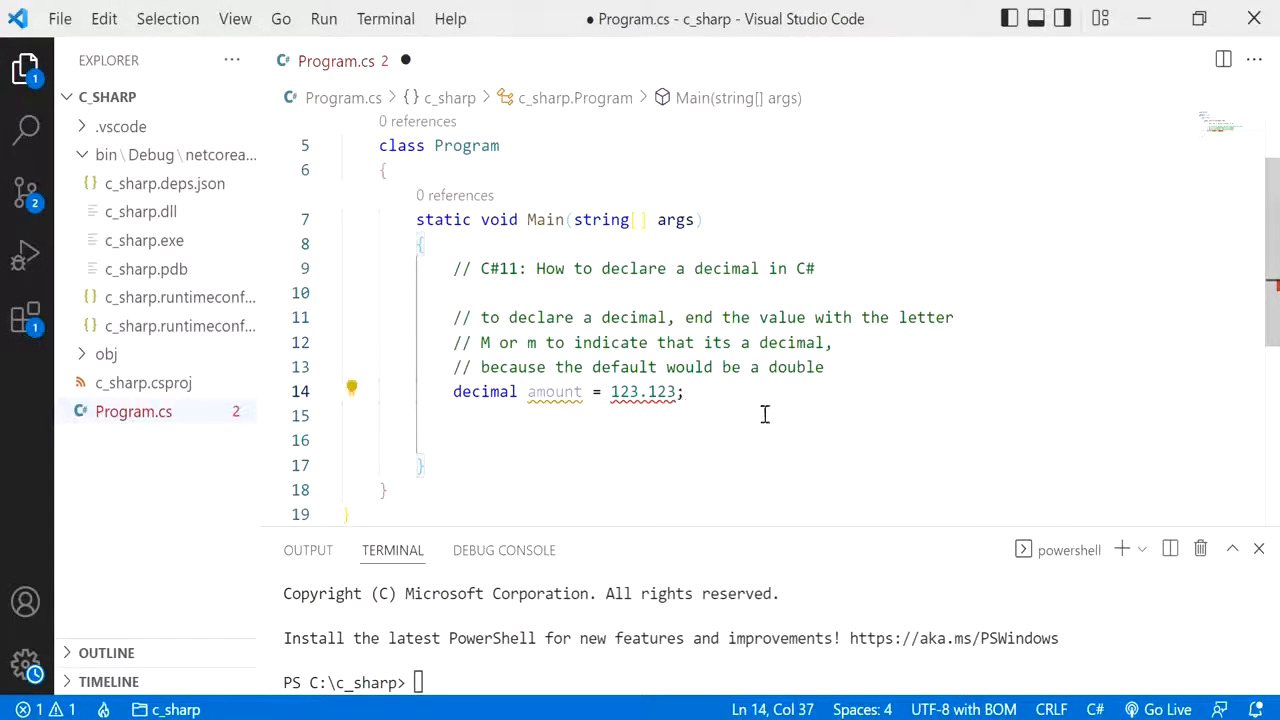
- Append the m suffix so the value reads 123.123m as a decimal literal
{"action": "type", "text": "m"}
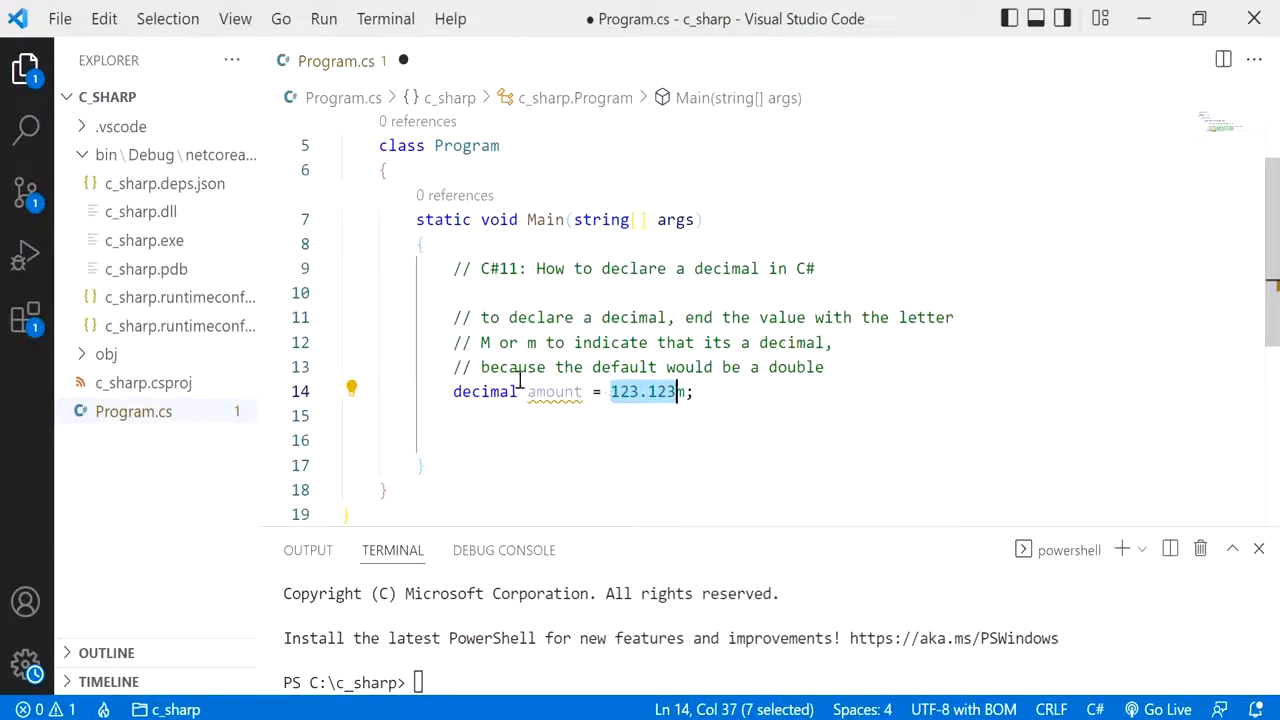
{"action": "mouse_move", "coordinate": [456, 408]}
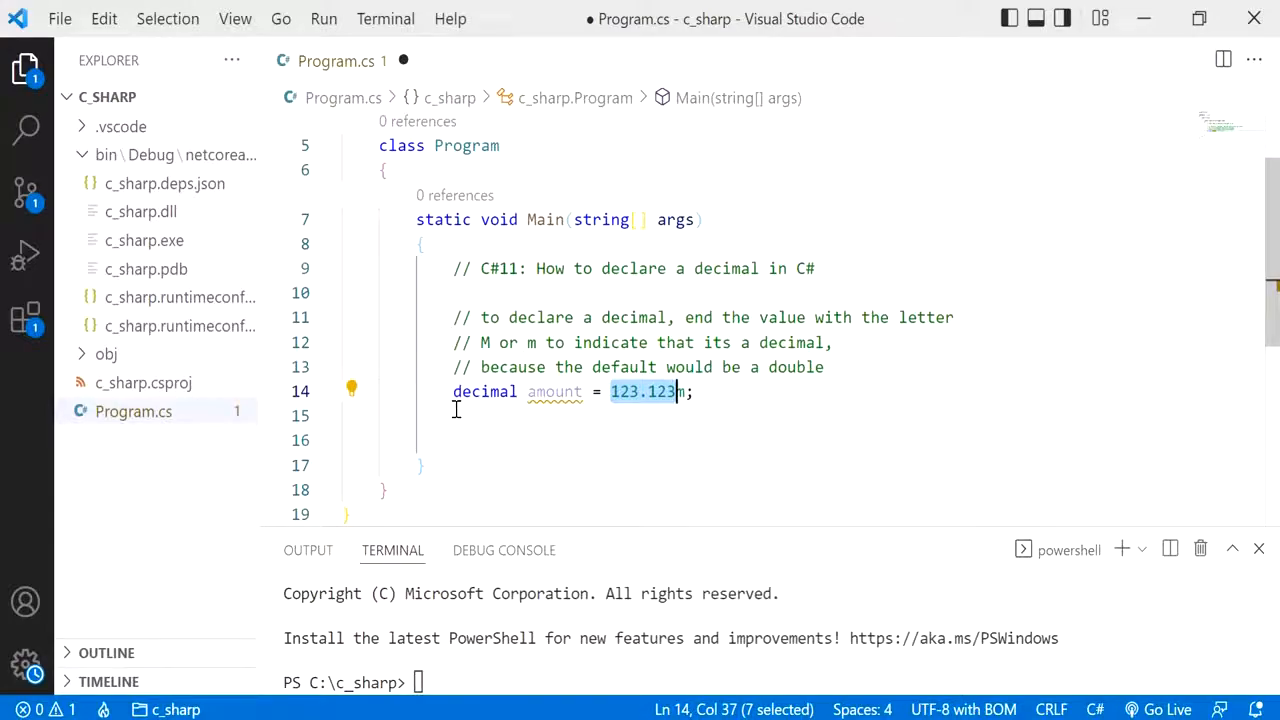